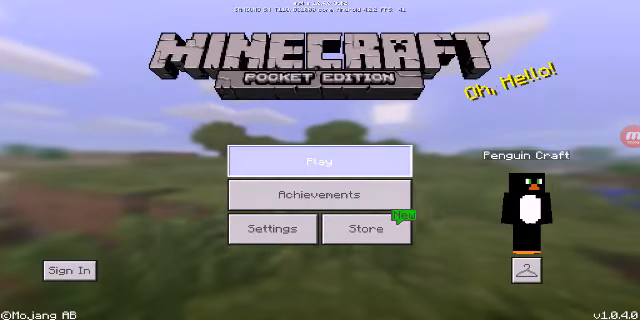
Launch a world with Play and let it load until the 'isn't responding' prompt appears.
left_click(321, 162)
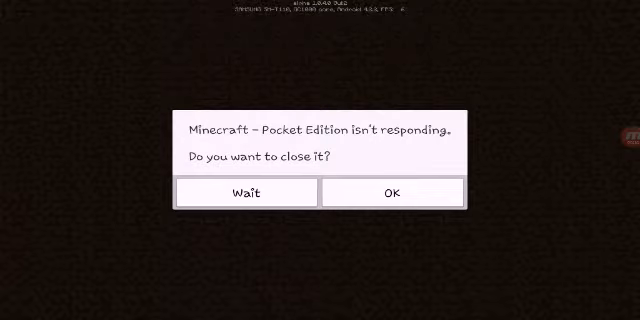
left_click(245, 192)
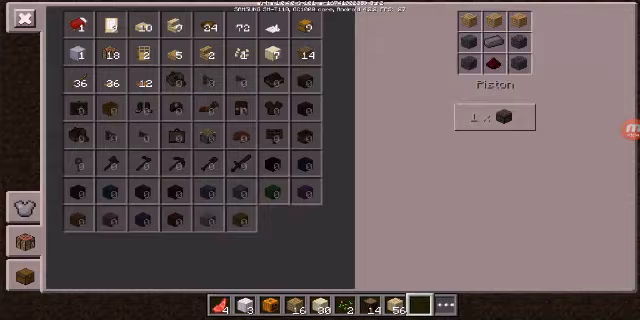
Pick the Wooden Pickaxe recipe to craft a second pickaxe into the hotbar.
left_click(16, 23)
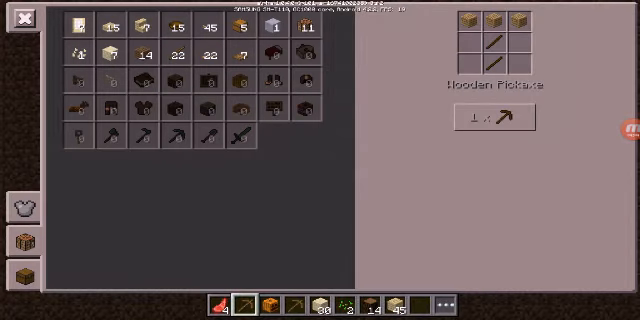
Move a stack of ladders from the inventory into the held hotbar slot.
left_click(16, 25)
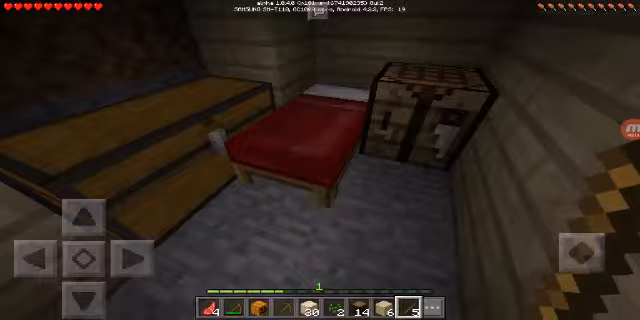
key("e")
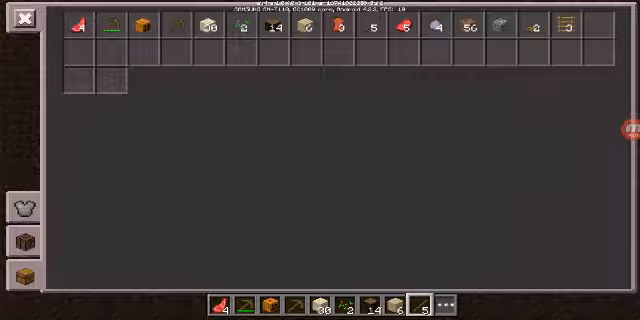
left_click(20, 22)
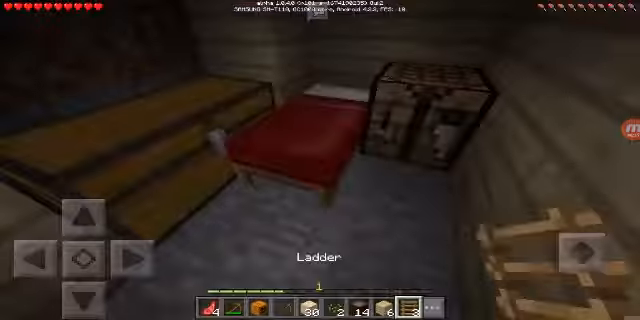